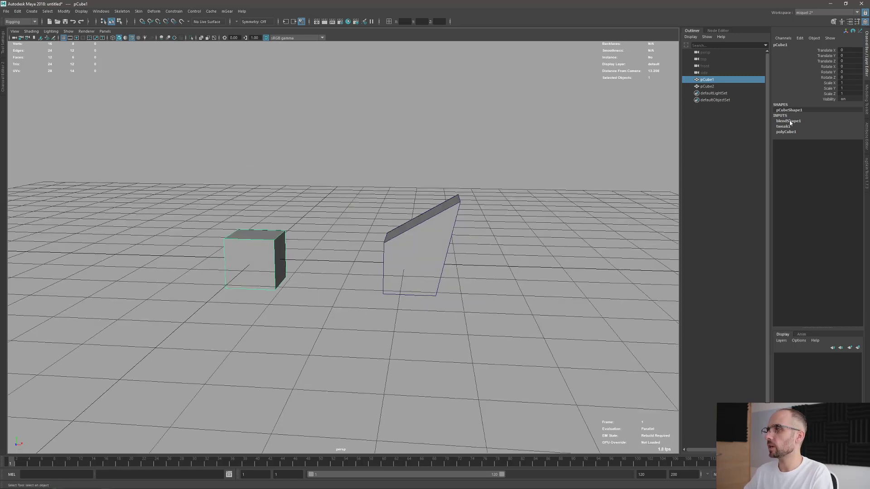
Expand blendShape1 in the Channel Box and drive the pCube2 target weight to 1
click(789, 120)
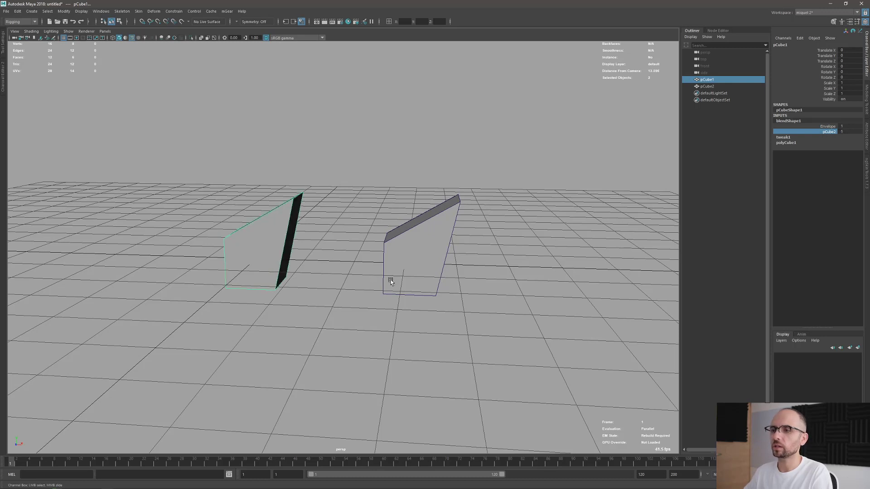
mouse_move(427, 262)
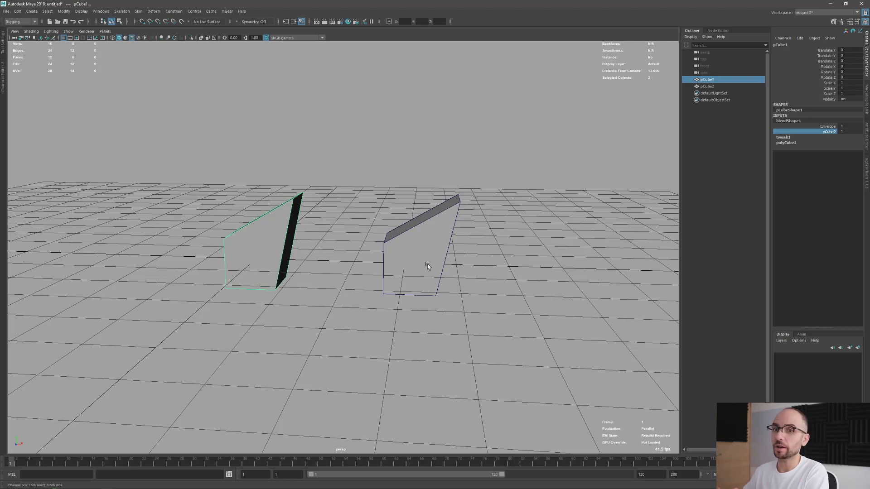
mouse_move(546, 248)
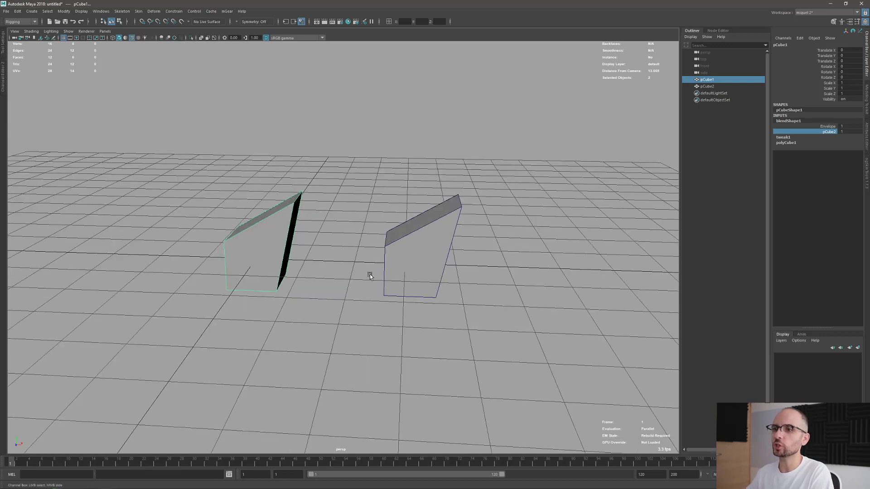
Switch on the Epic Pen overlay and mark the target's top corner vertex in red
key(alt+tab)
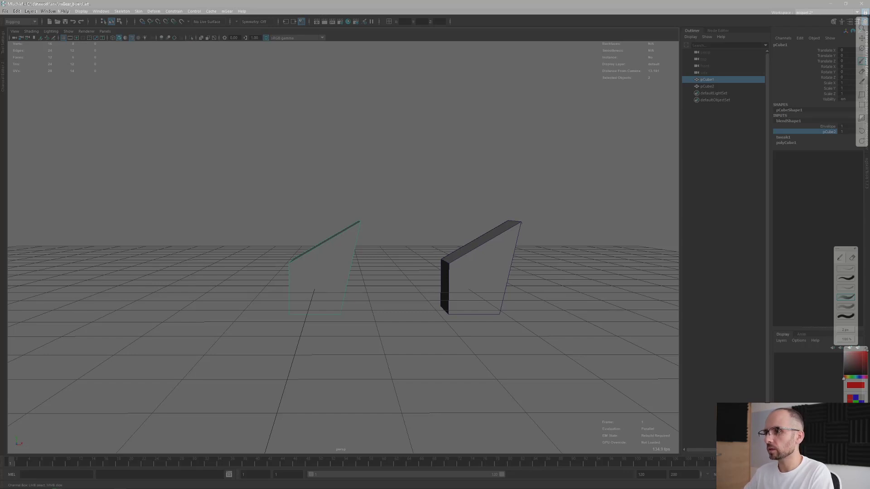
click(518, 224)
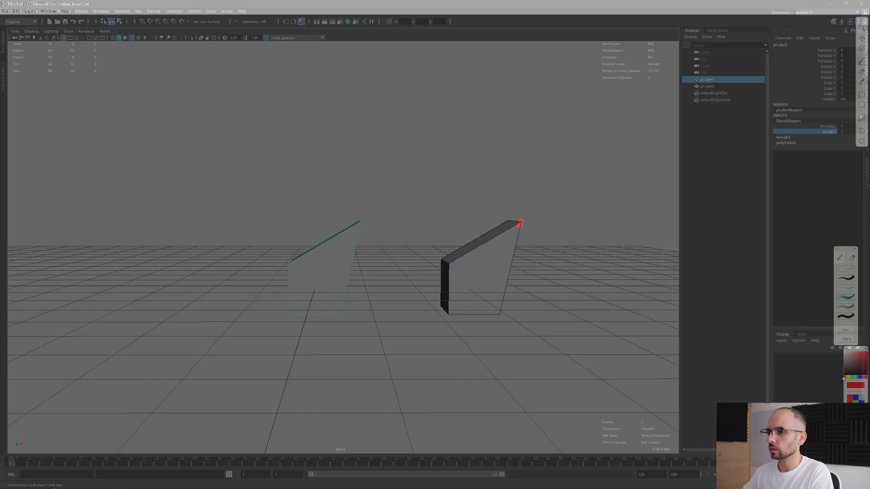